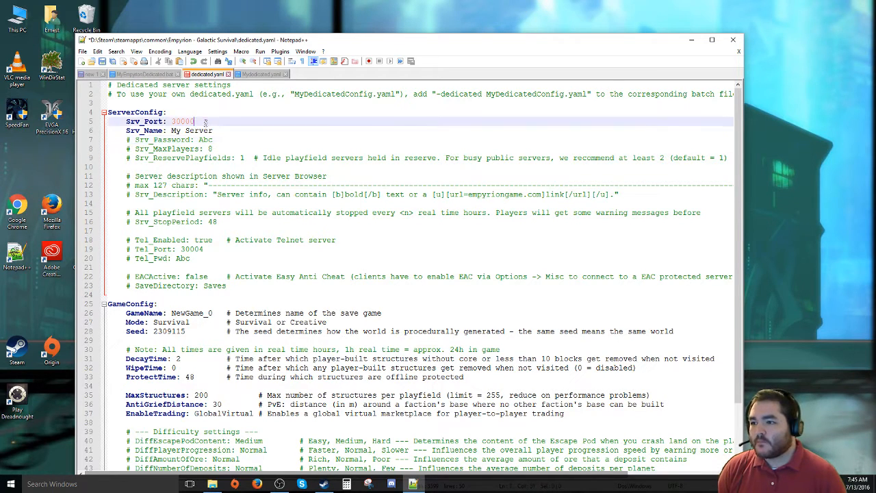
Step: Scroll through the config and highlight the -dedicated example argument in the comment
{"action": "scroll", "scroll_direction": "down", "scroll_amount": 3}
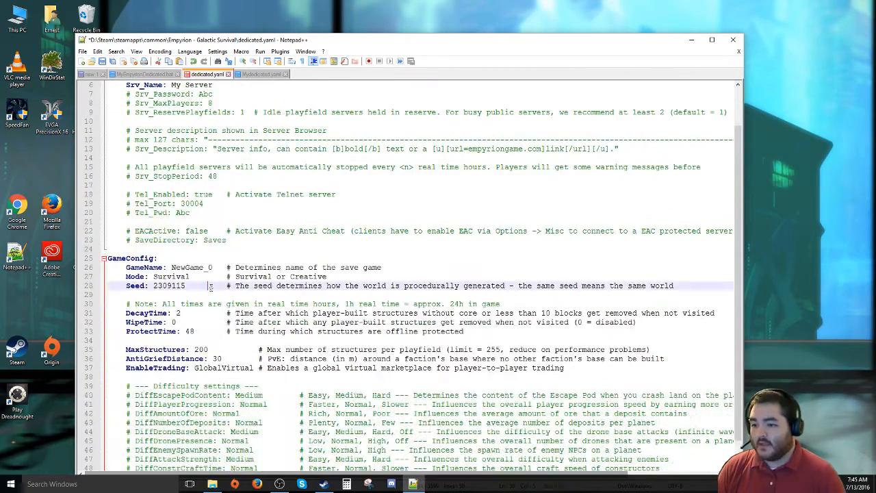
{"action": "scroll", "scroll_direction": "down", "scroll_amount": 3}
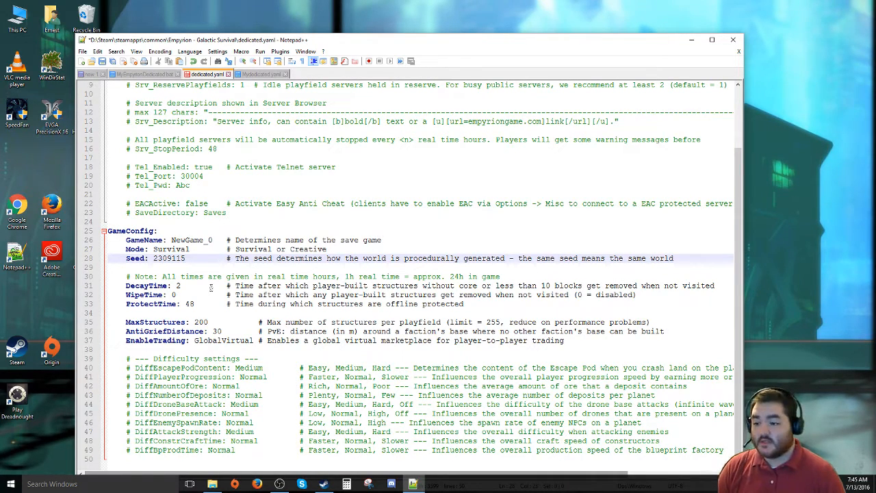
{"action": "double_click", "coordinate": [249, 367]}
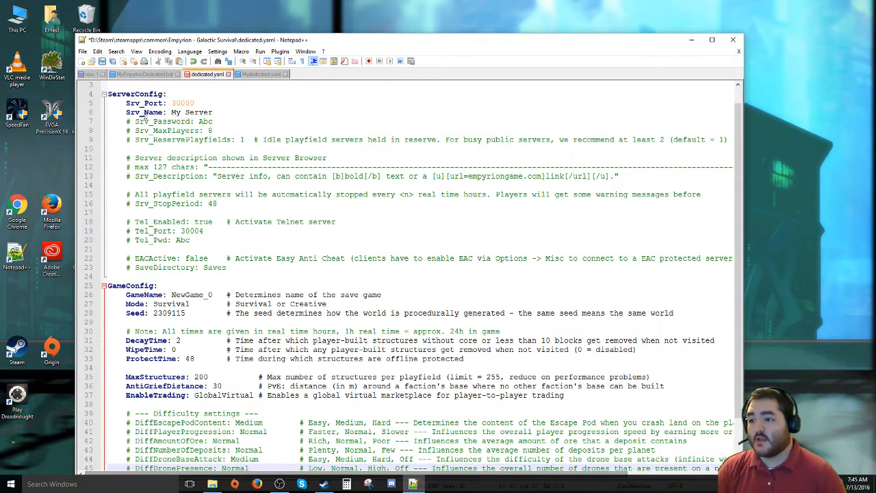
{"action": "scroll", "scroll_direction": "up", "scroll_amount": 3}
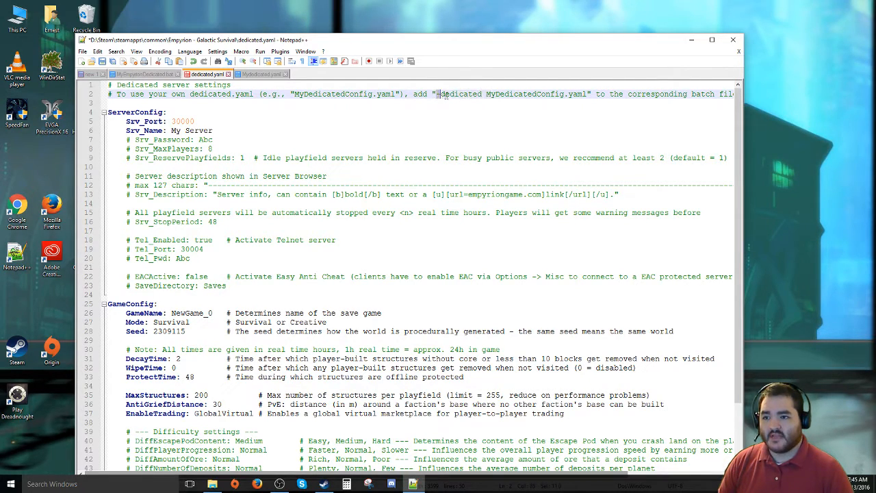
{"action": "left_click_drag", "start_coordinate": [434, 94], "coordinate": [588, 93]}
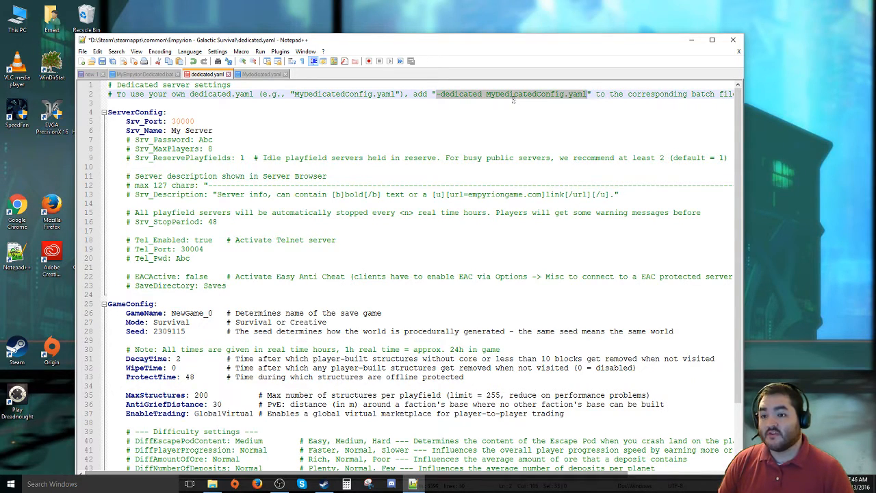
{"action": "mouse_move", "coordinate": [580, 102]}
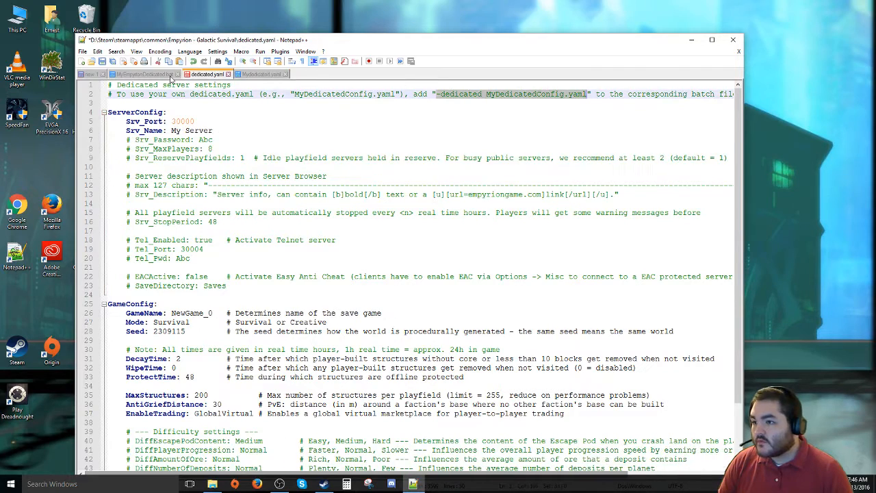
Step: Switch between dedicated.yaml and MyEmpyrionDedicated.bat, ending on the batch launch script
{"action": "left_click", "coordinate": [143, 74]}
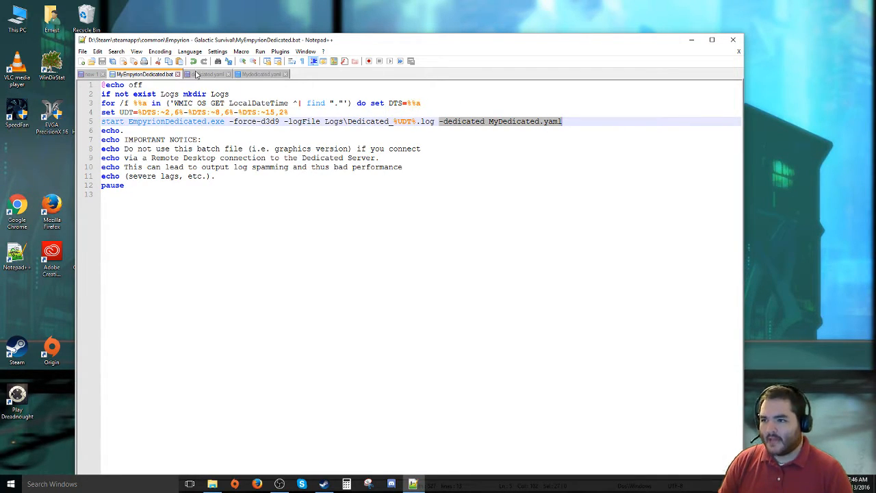
{"action": "left_click", "coordinate": [208, 74]}
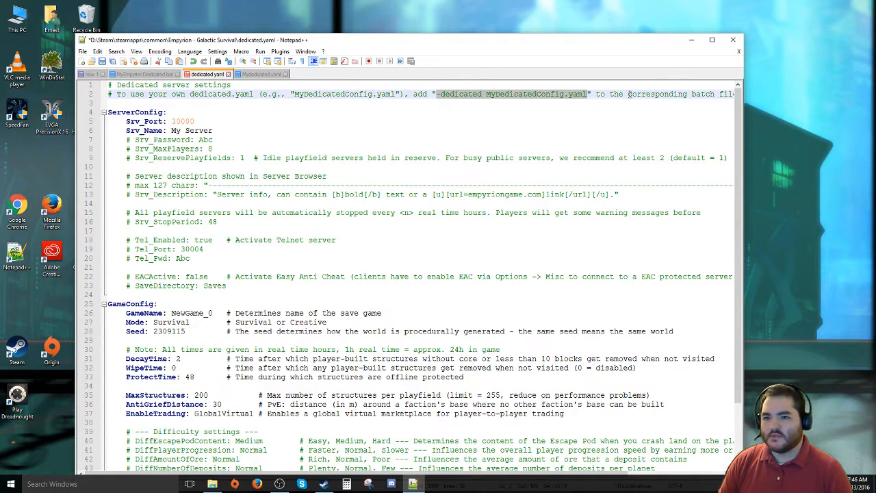
{"action": "left_click", "coordinate": [140, 74]}
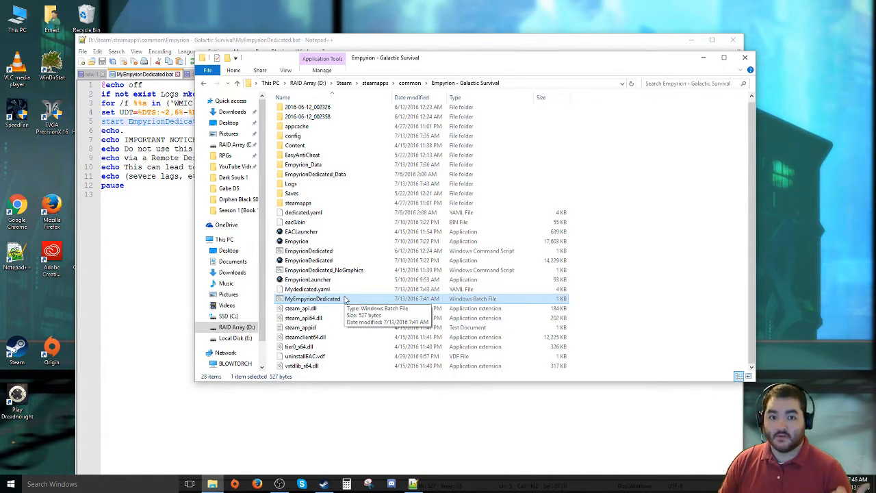
{"action": "mouse_move", "coordinate": [339, 290]}
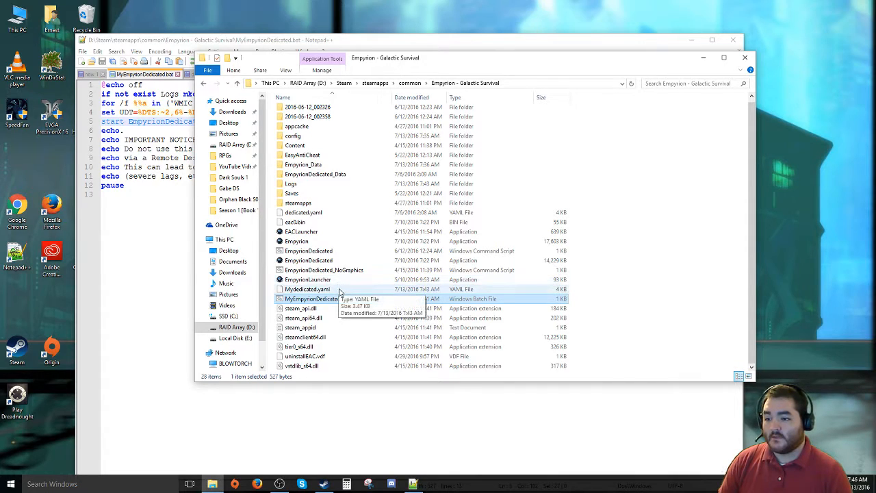
Step: Select dedicated.yaml, the command script and MyDedicated.yaml, dismissing the choose-an-app prompt
{"action": "left_click", "coordinate": [302, 213]}
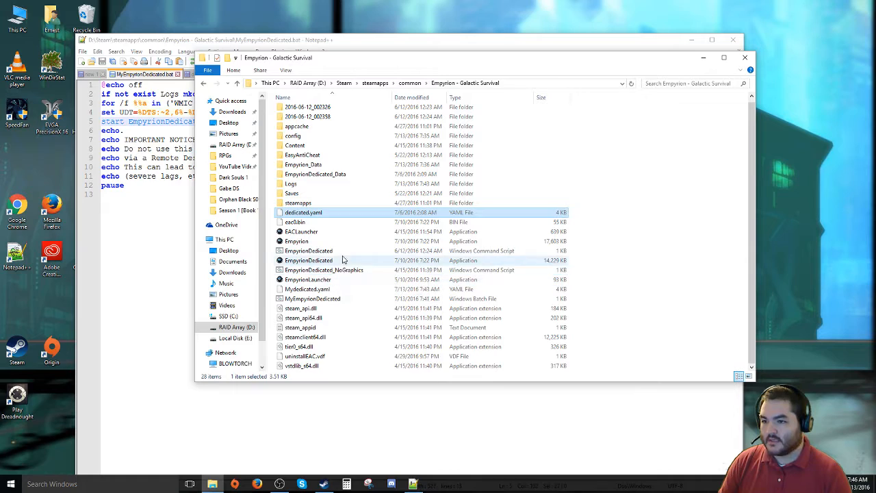
{"action": "left_click", "coordinate": [308, 250]}
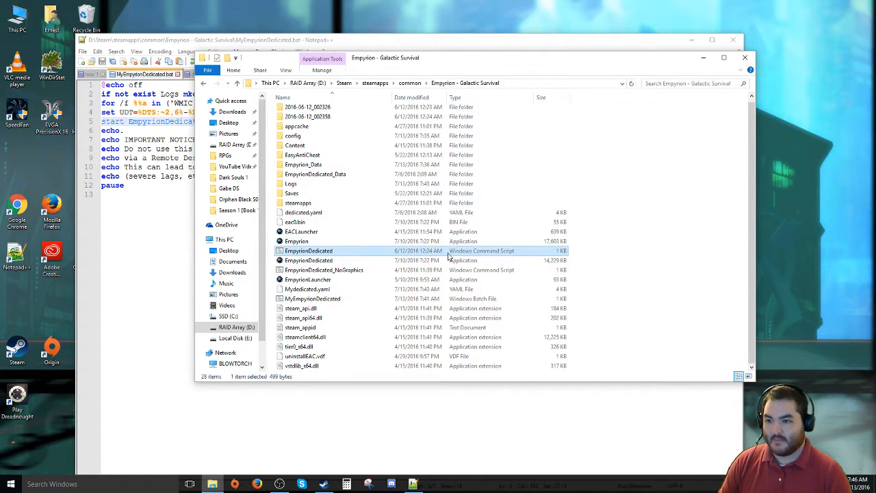
{"action": "mouse_move", "coordinate": [308, 260]}
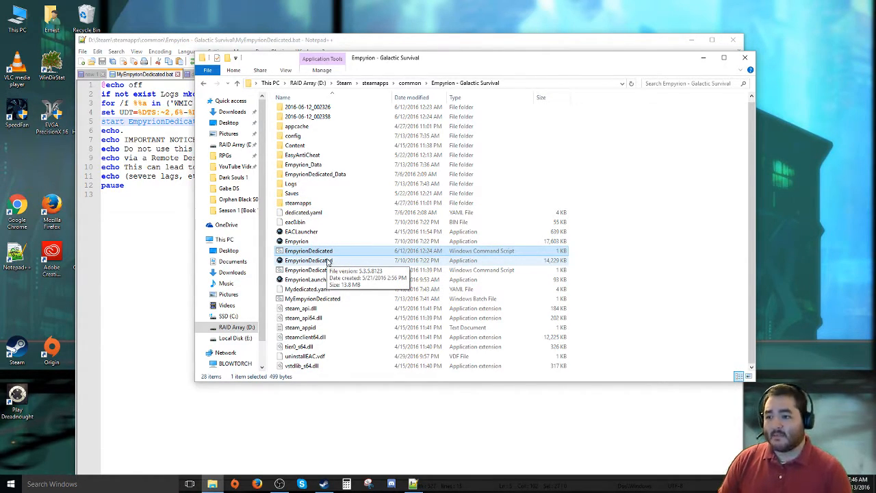
{"action": "left_click", "coordinate": [306, 289]}
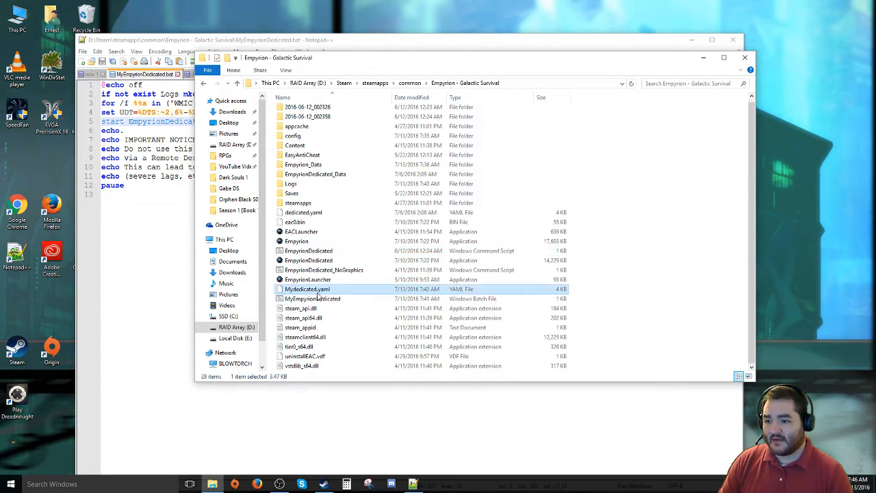
{"action": "double_click", "coordinate": [307, 289]}
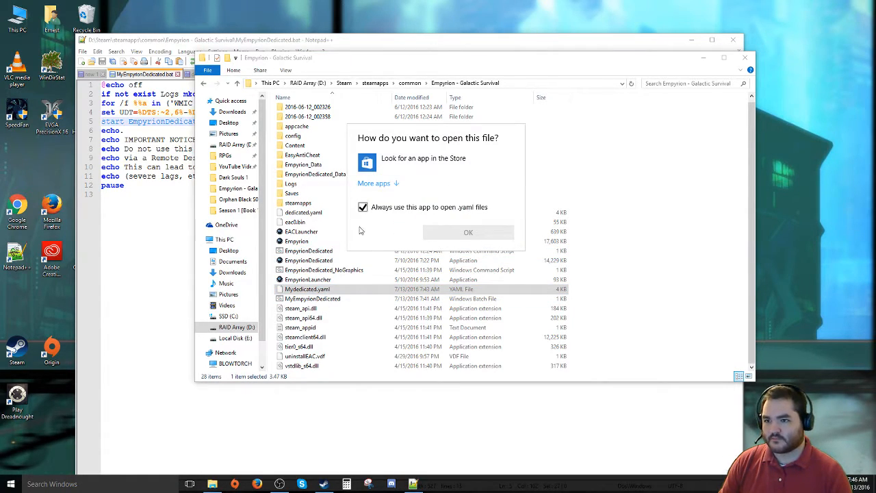
{"action": "left_click", "coordinate": [362, 207]}
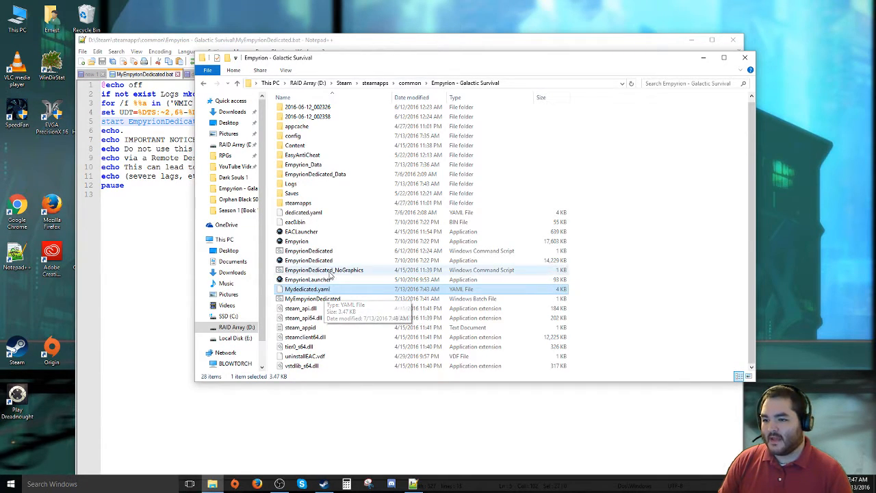
Step: Alternate between the MyEmpyrionDedicated batch file and MyDedicated.yaml, ending on MyDedicated.yaml
{"action": "left_click", "coordinate": [312, 298]}
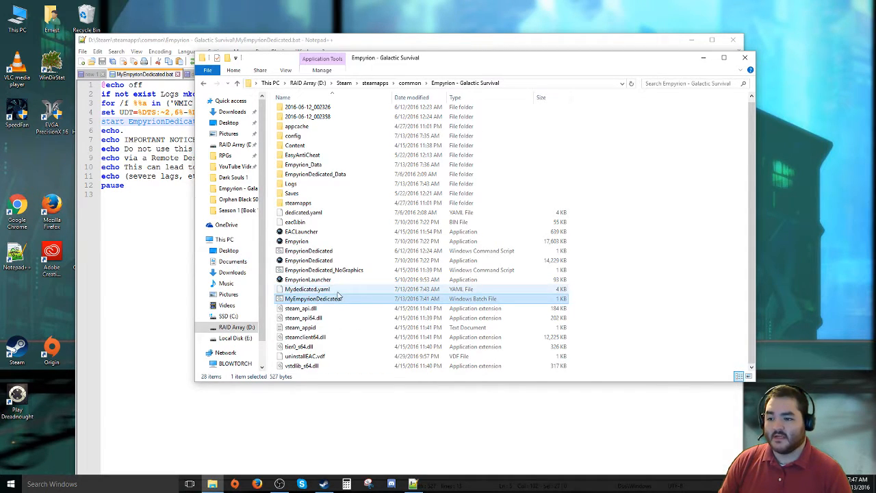
{"action": "left_click", "coordinate": [307, 288]}
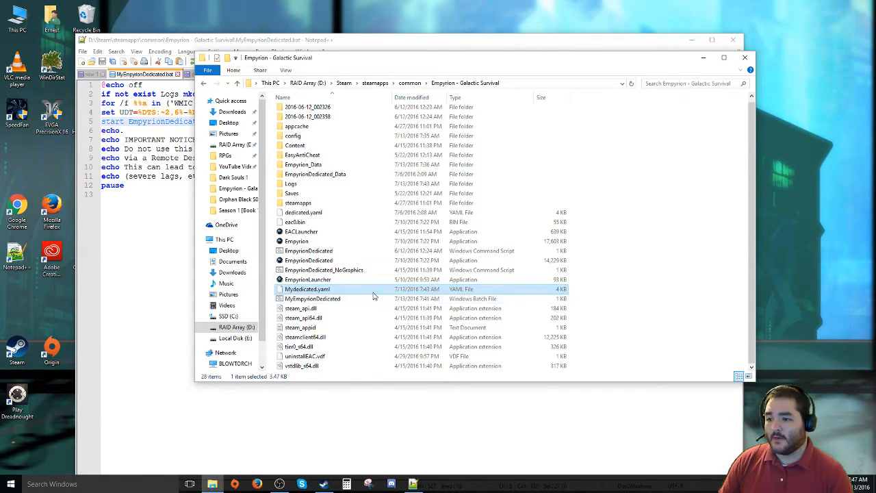
{"action": "mouse_move", "coordinate": [312, 299]}
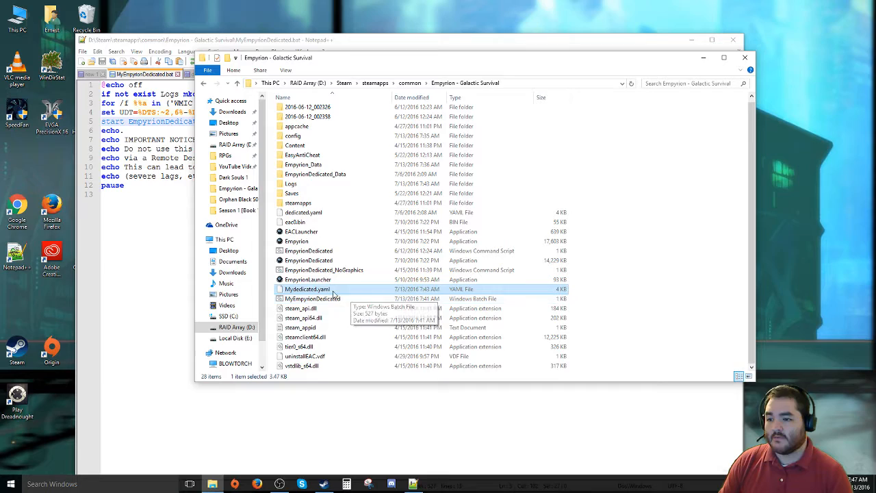
{"action": "left_click", "coordinate": [312, 298]}
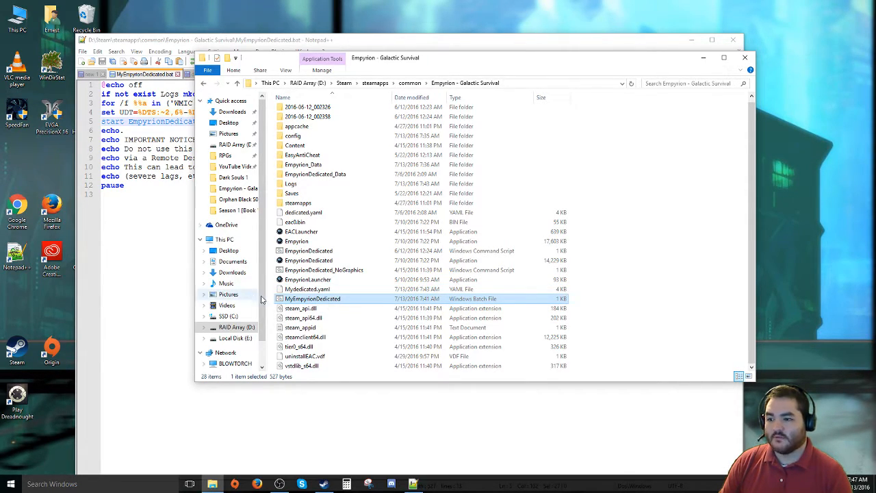
{"action": "mouse_move", "coordinate": [312, 298]}
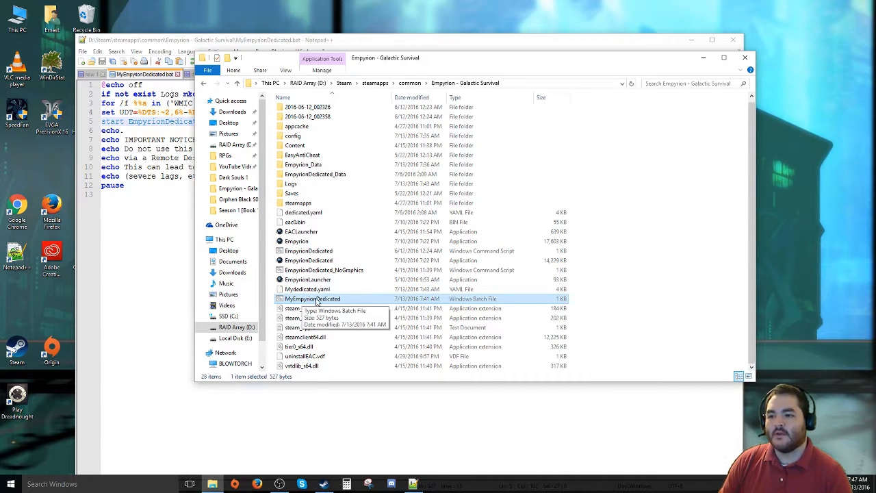
{"action": "left_click", "coordinate": [306, 289]}
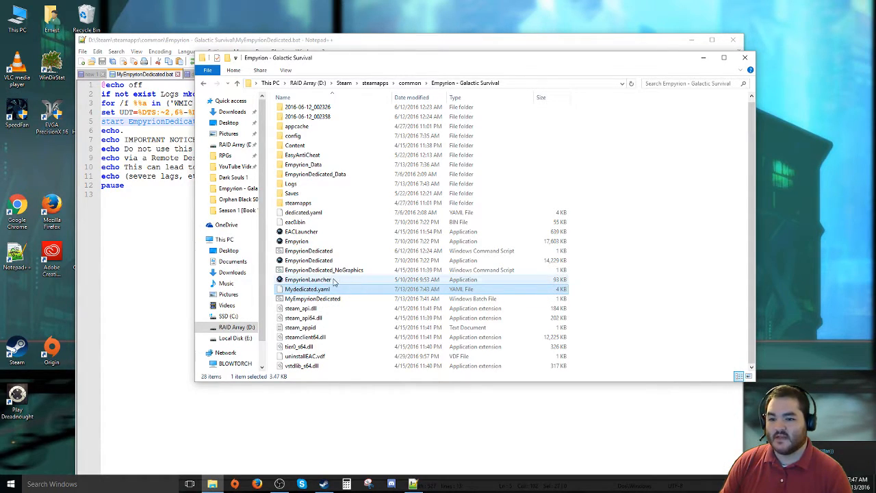
{"action": "mouse_move", "coordinate": [318, 269]}
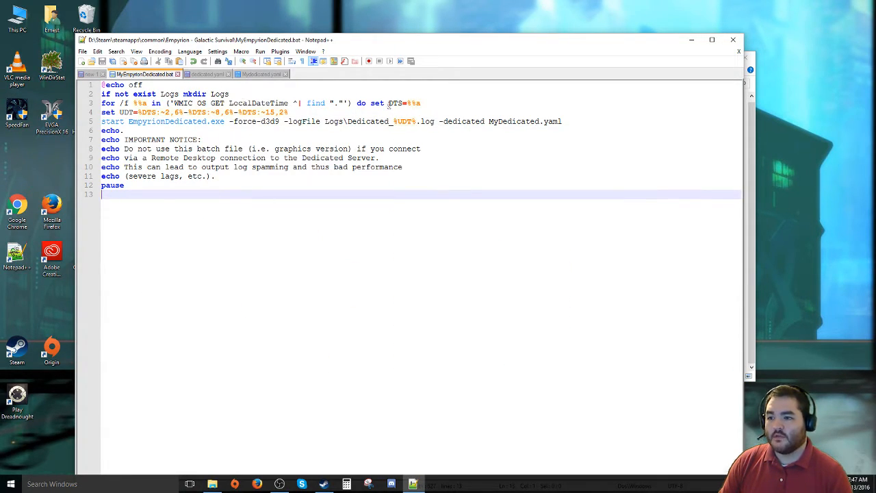
{"action": "mouse_move", "coordinate": [143, 73]}
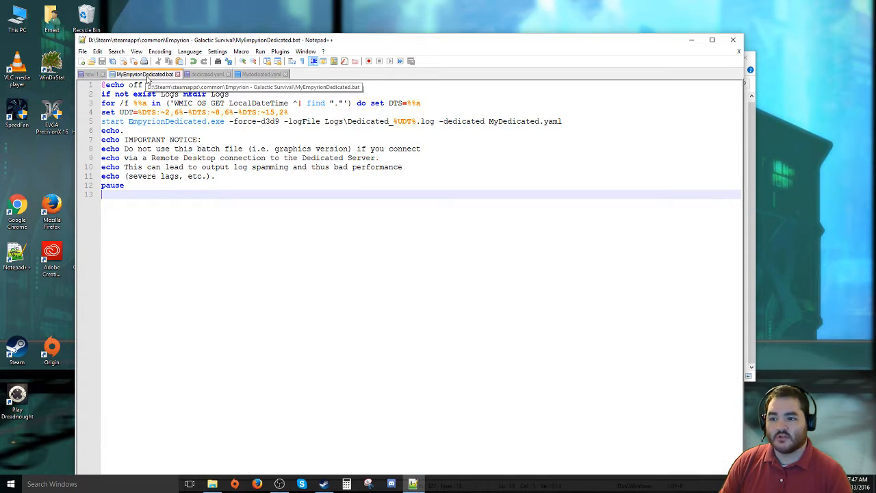
{"action": "mouse_move", "coordinate": [440, 121]}
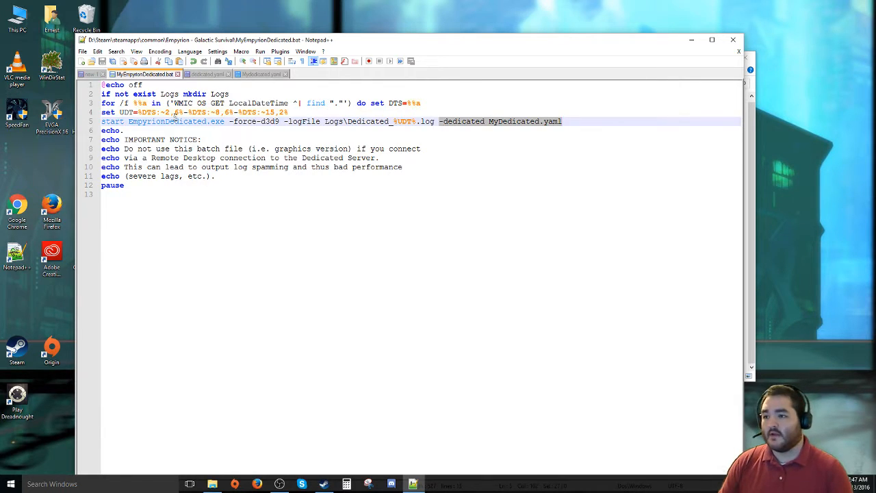
Step: Switch to the dedicated.yaml tab showing its ServerConfig and GameConfig settings
{"action": "left_click", "coordinate": [205, 74]}
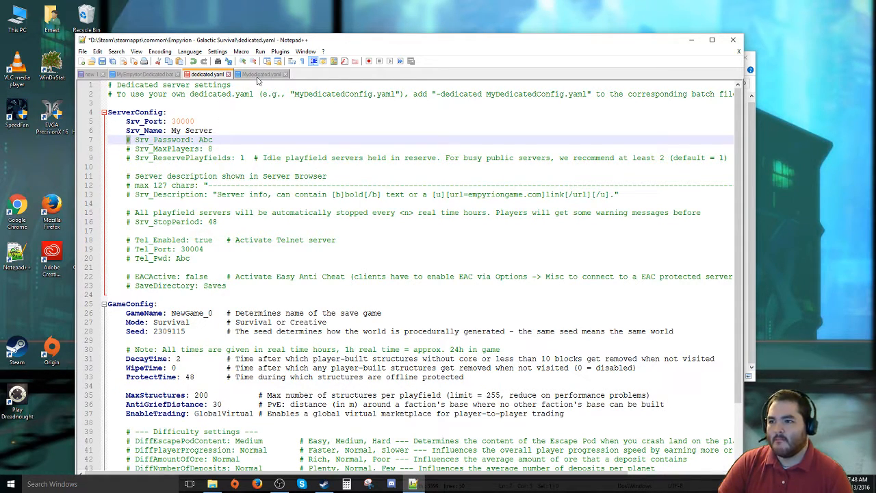
{"action": "left_click", "coordinate": [260, 74]}
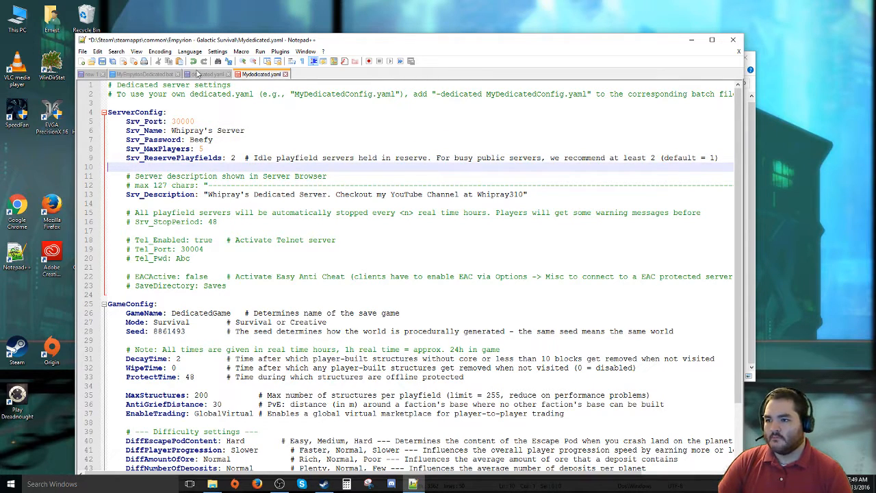
{"action": "left_click", "coordinate": [208, 74]}
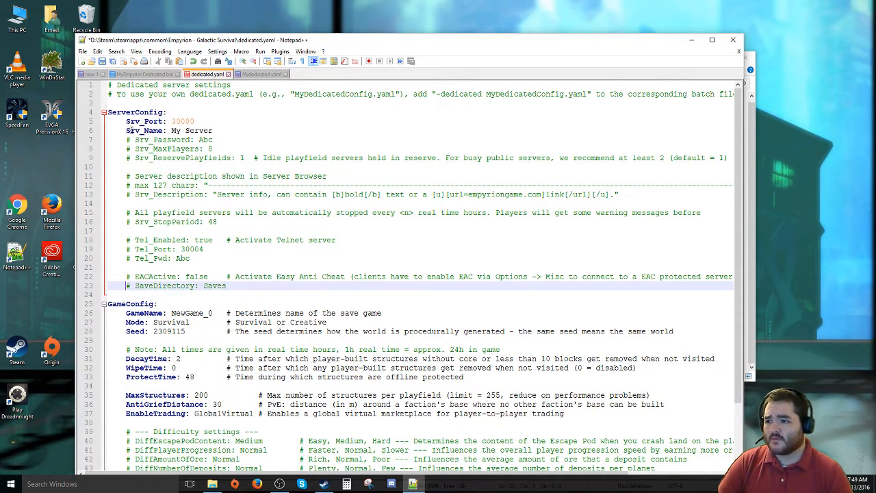
{"action": "double_click", "coordinate": [206, 139]}
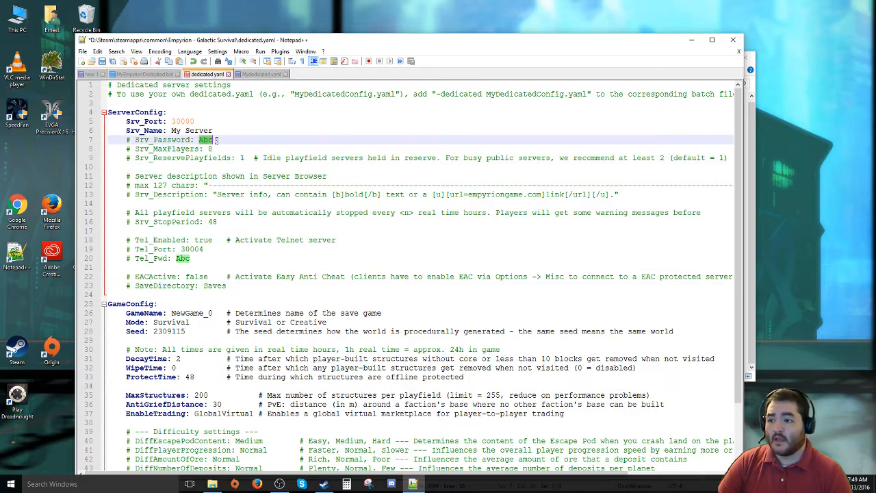
{"action": "left_click", "coordinate": [260, 74]}
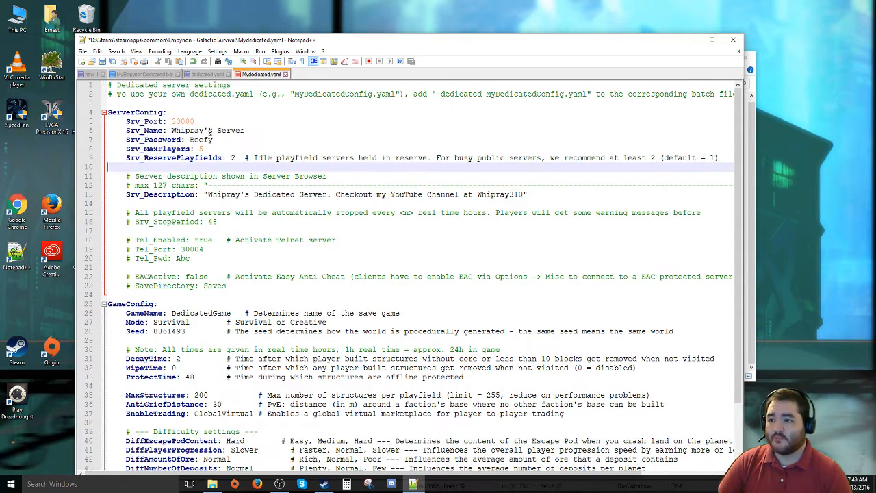
{"action": "double_click", "coordinate": [197, 139]}
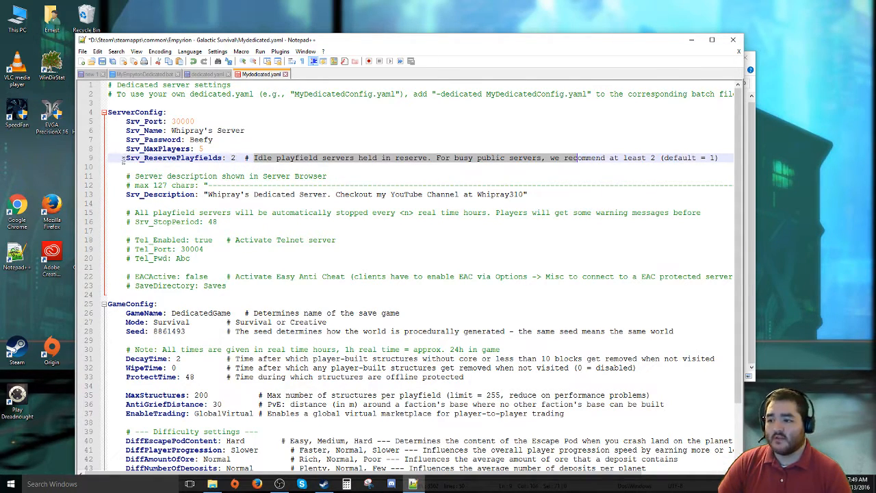
{"action": "left_click", "coordinate": [206, 74]}
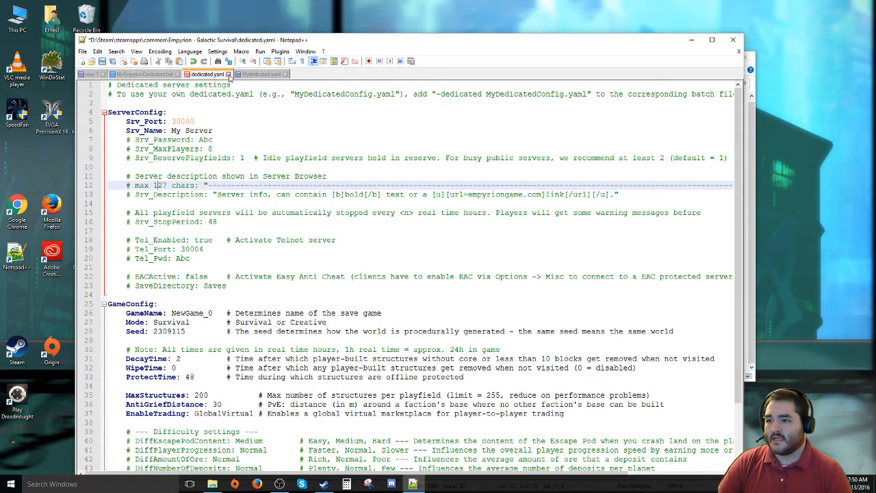
Step: Switch to MyDedicated.yaml and select the Telnet enabled setting
{"action": "left_click", "coordinate": [260, 74]}
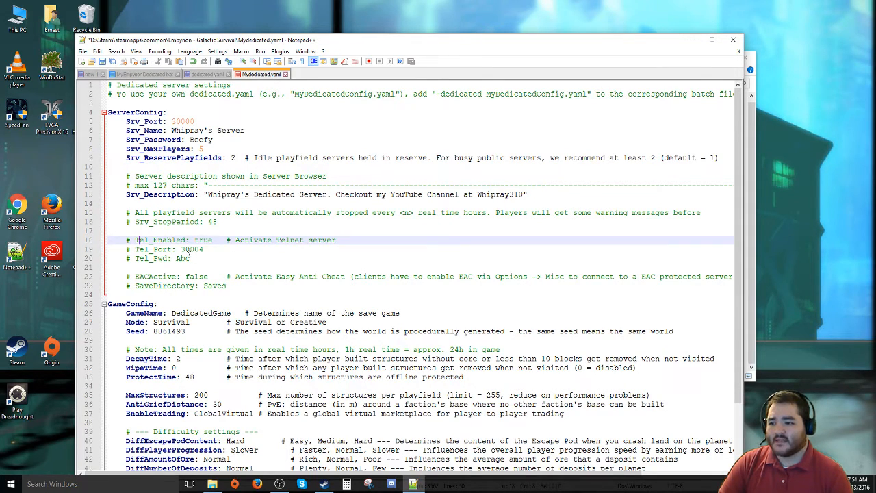
{"action": "double_click", "coordinate": [192, 249]}
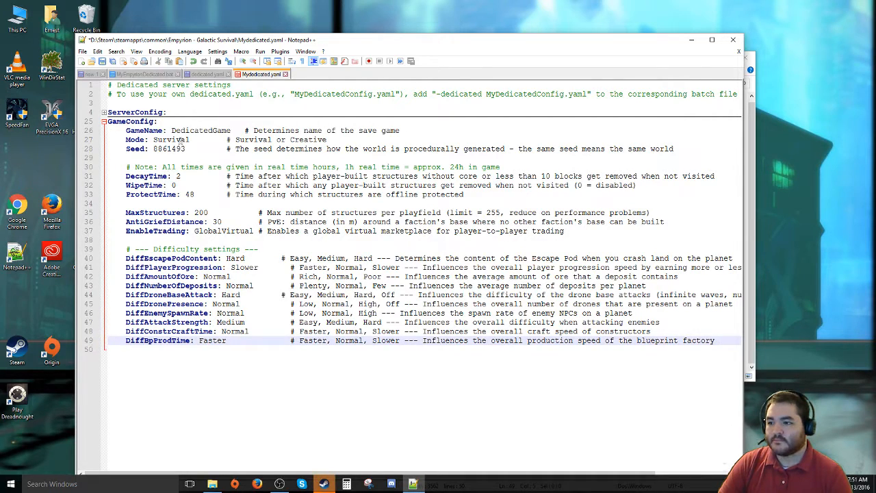
Step: Review dedicated.yaml's structure limits and AntiGriefDistance 30, then return to MyDedicated.yaml
{"action": "left_click", "coordinate": [206, 74]}
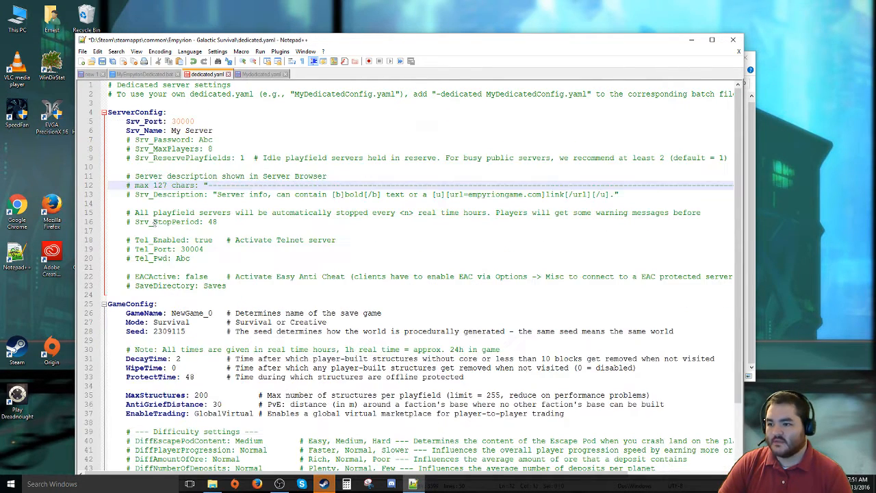
{"action": "scroll", "scroll_direction": "down", "scroll_amount": 3}
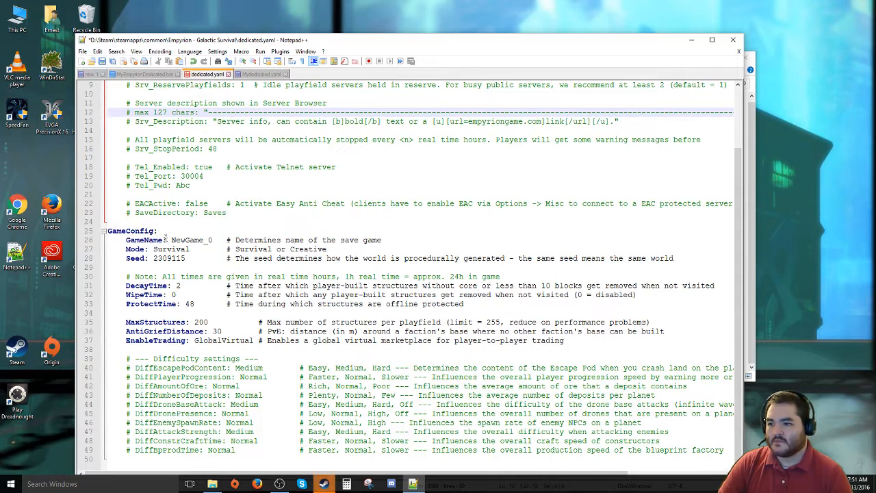
{"action": "double_click", "coordinate": [189, 239]}
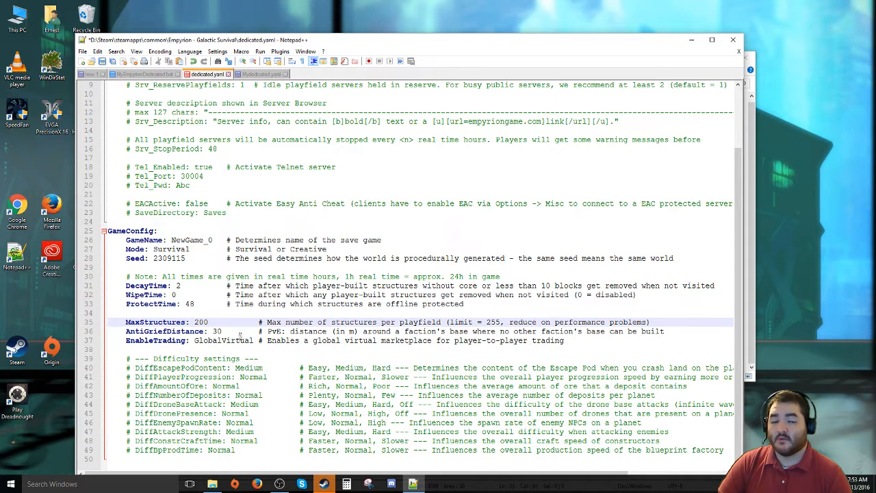
{"action": "double_click", "coordinate": [216, 331]}
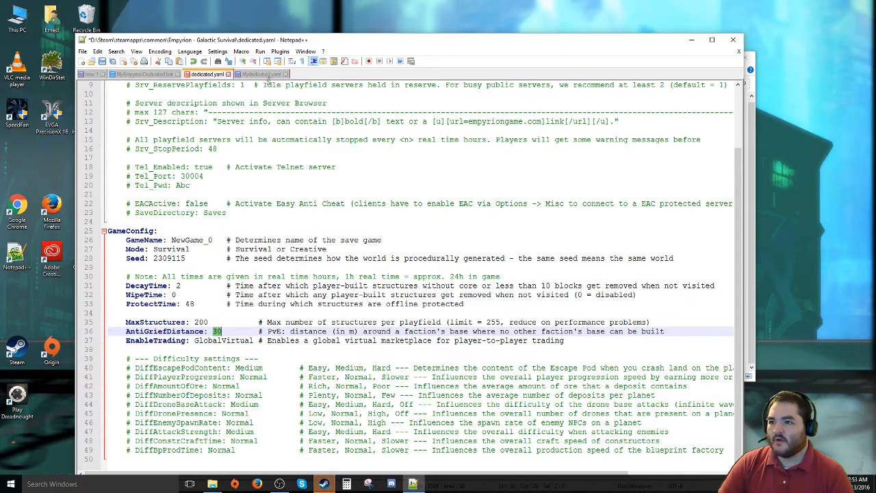
{"action": "left_click", "coordinate": [260, 74]}
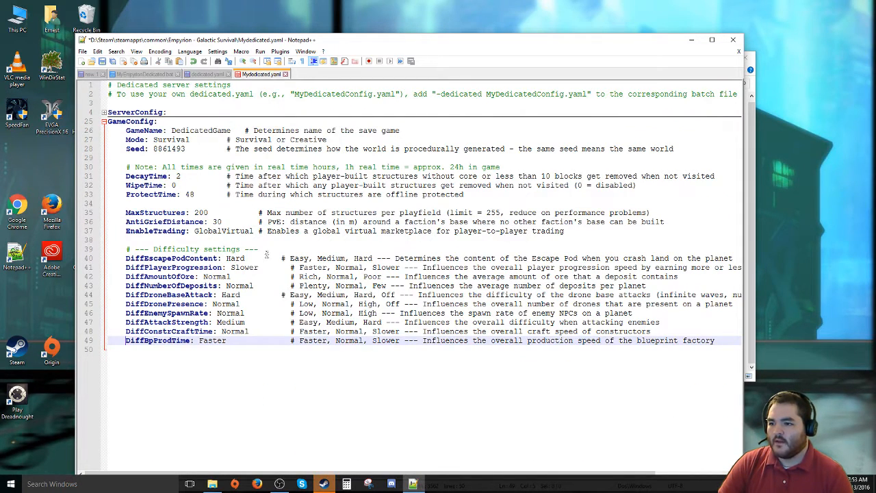
Step: Highlight and review the MyDedicated.yaml server and game settings block
{"action": "left_click_drag", "start_coordinate": [126, 249], "coordinate": [288, 349]}
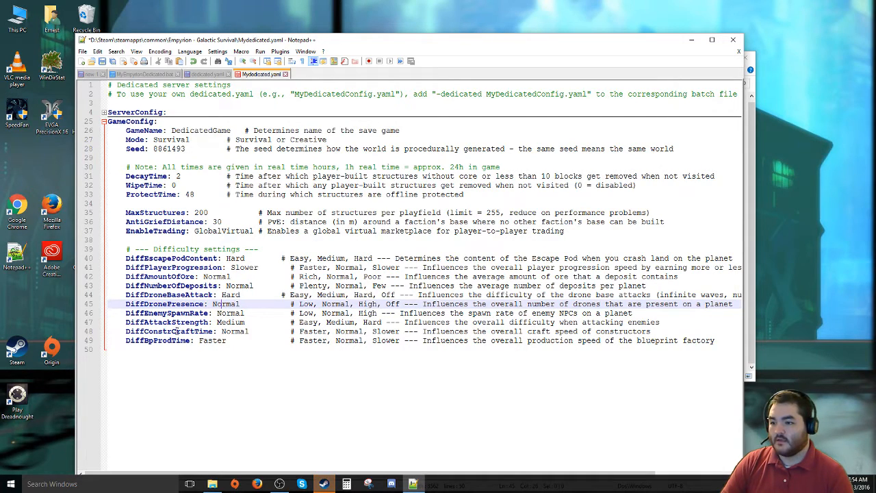
{"action": "left_click", "coordinate": [180, 312]}
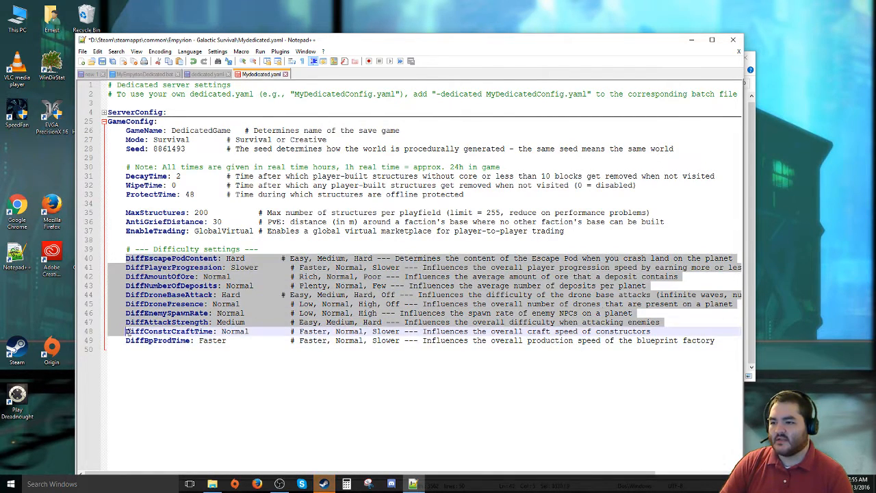
{"action": "left_click", "coordinate": [171, 221]}
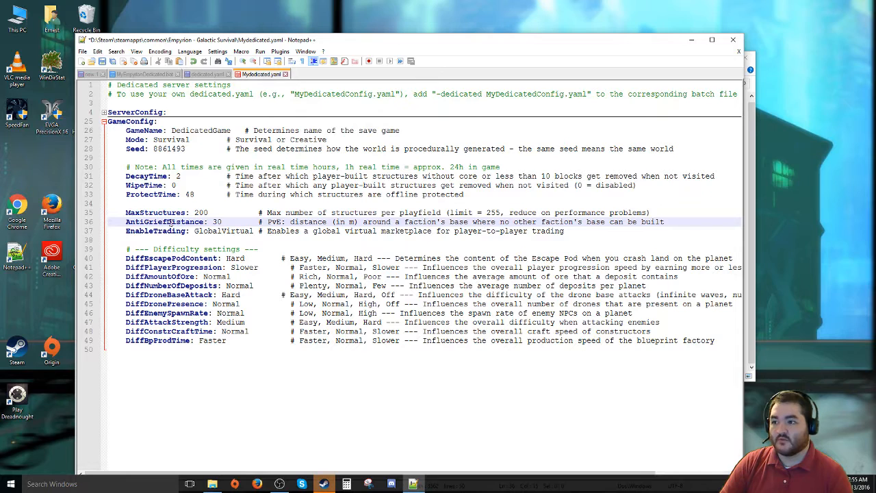
{"action": "scroll", "scroll_direction": "up", "scroll_amount": 3}
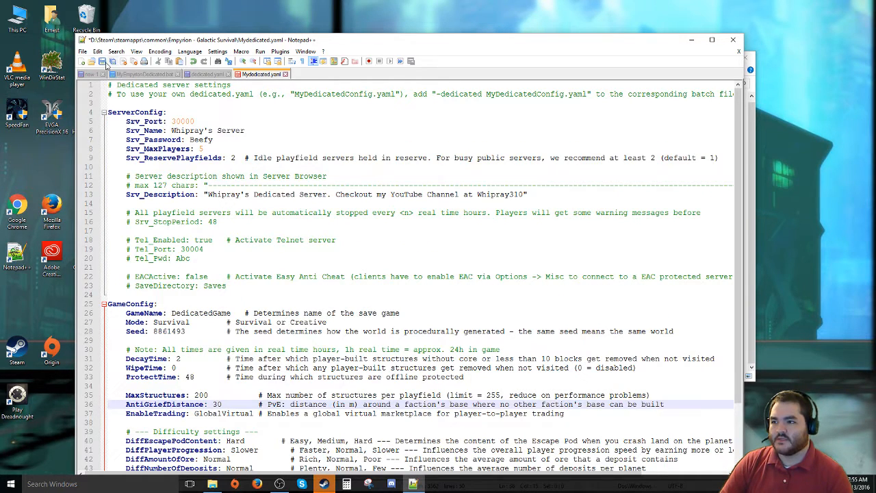
Step: Compare against the default dedicated.yaml and bring up the game's install folder
{"action": "left_click", "coordinate": [205, 74]}
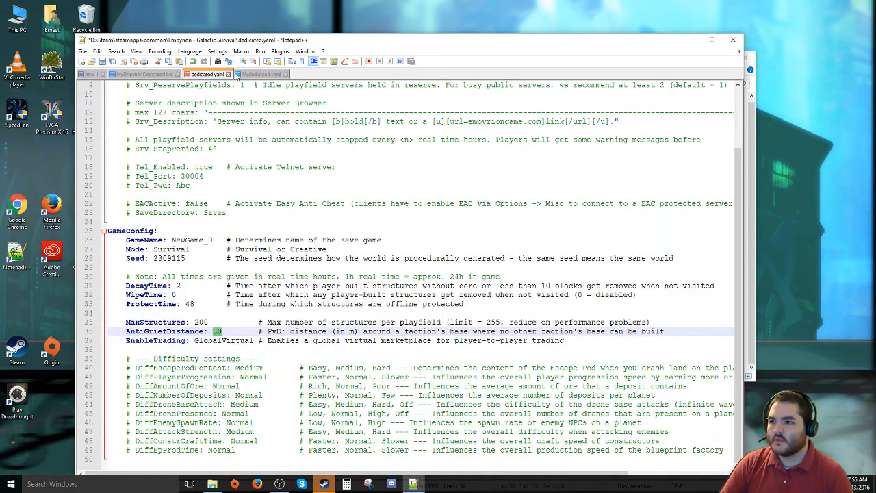
{"action": "left_click", "coordinate": [260, 74]}
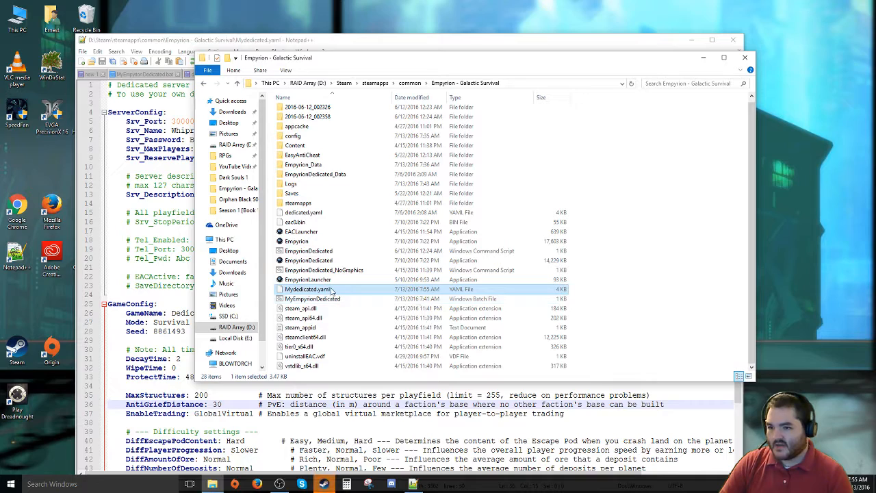
Step: Select the MyEmpyrionDedicated batch file whose start line uses -dedicated MyDedicated.yaml
{"action": "left_click", "coordinate": [312, 298]}
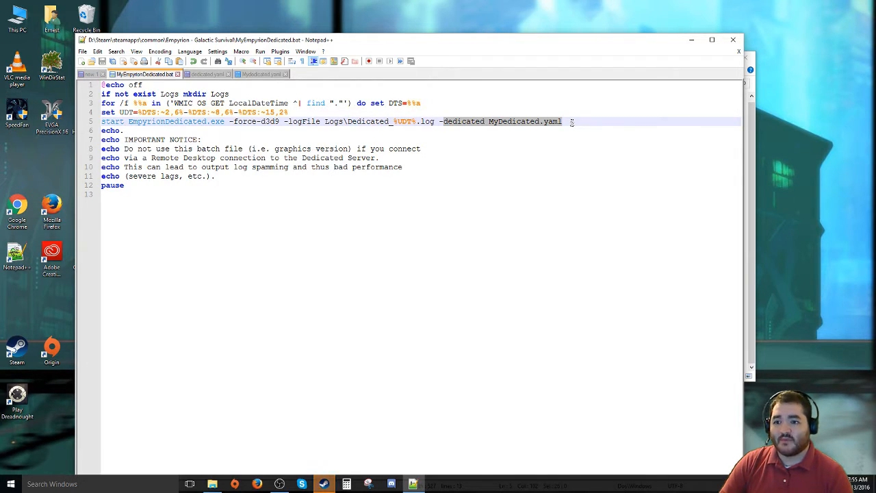
{"action": "mouse_move", "coordinate": [547, 123]}
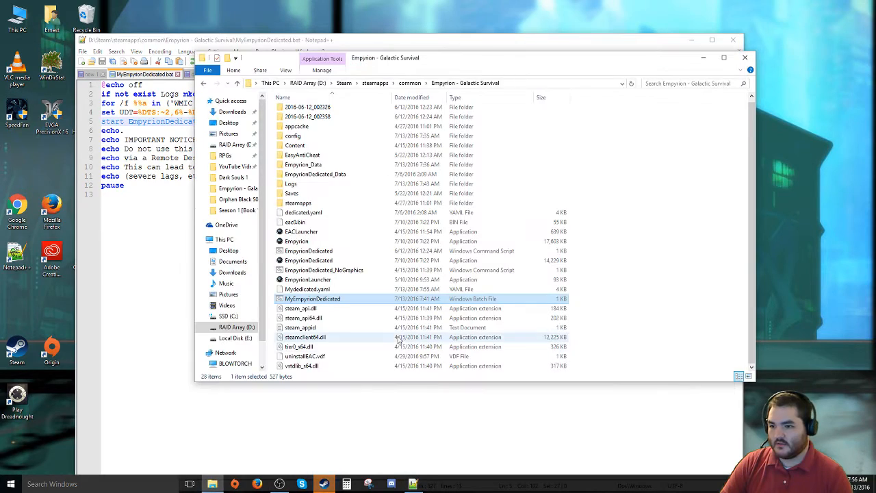
{"action": "left_click", "coordinate": [308, 260]}
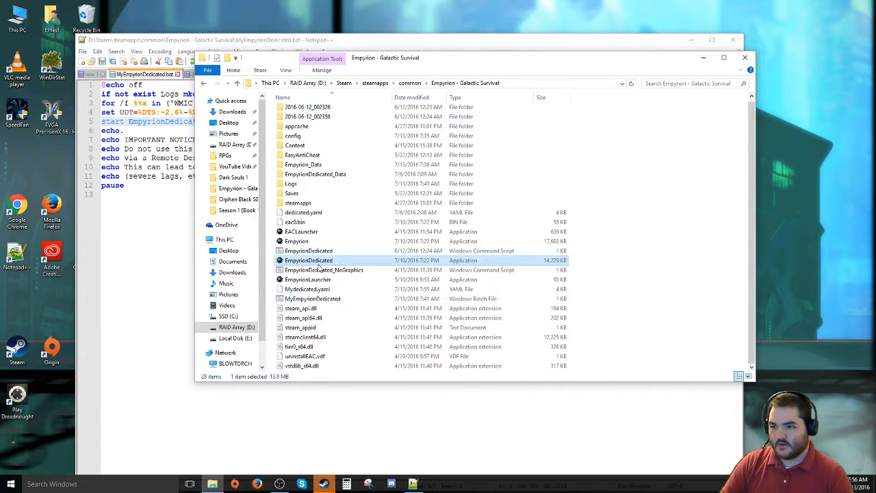
{"action": "left_click", "coordinate": [312, 298]}
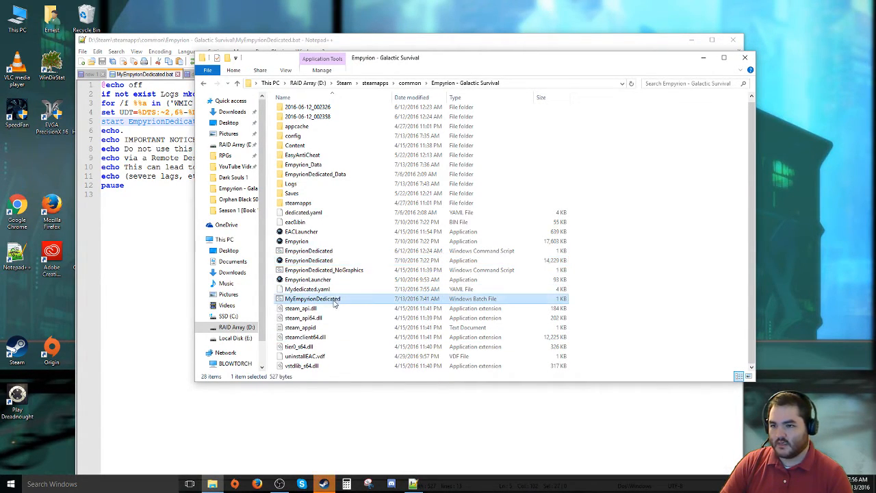
{"action": "mouse_move", "coordinate": [312, 298]}
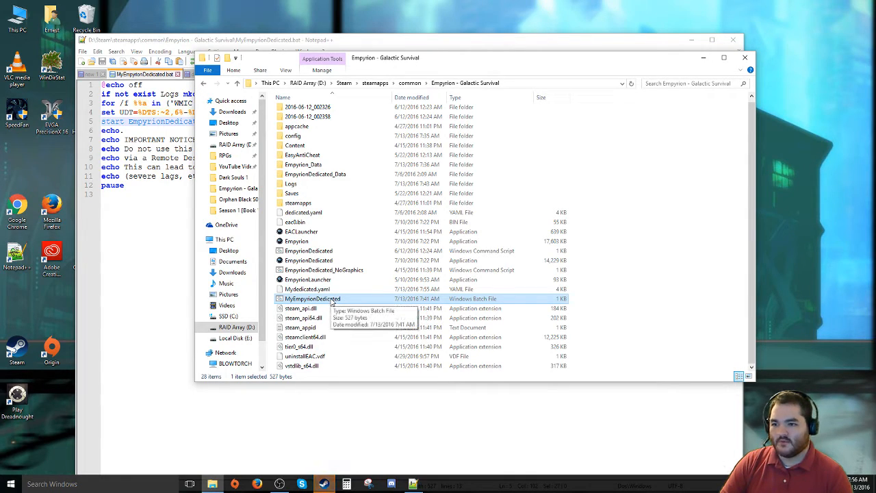
{"action": "left_click", "coordinate": [307, 288]}
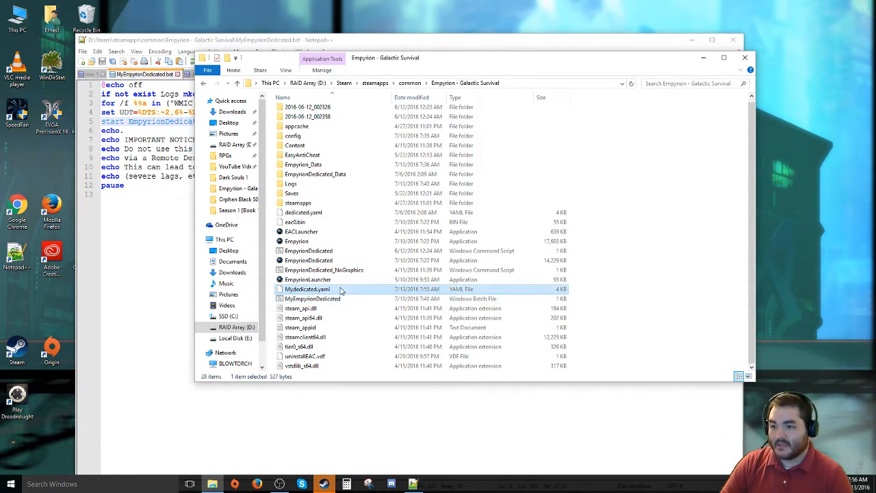
{"action": "left_click", "coordinate": [312, 298]}
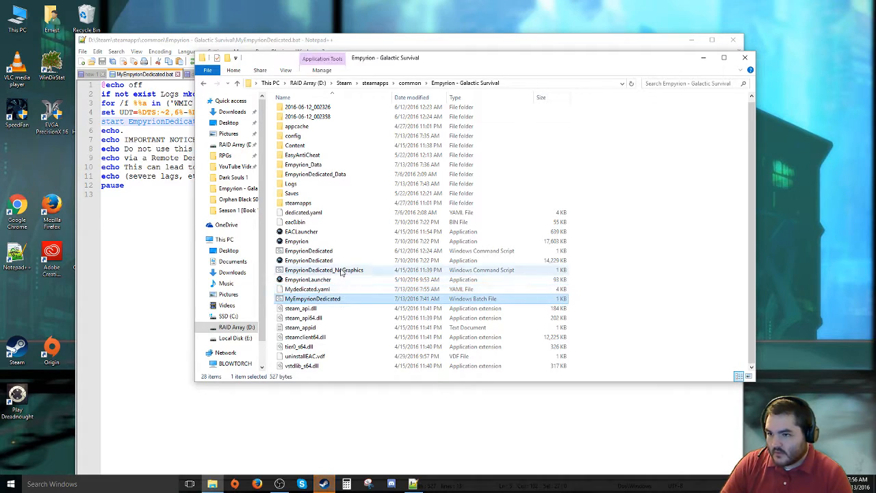
{"action": "left_click", "coordinate": [310, 251]}
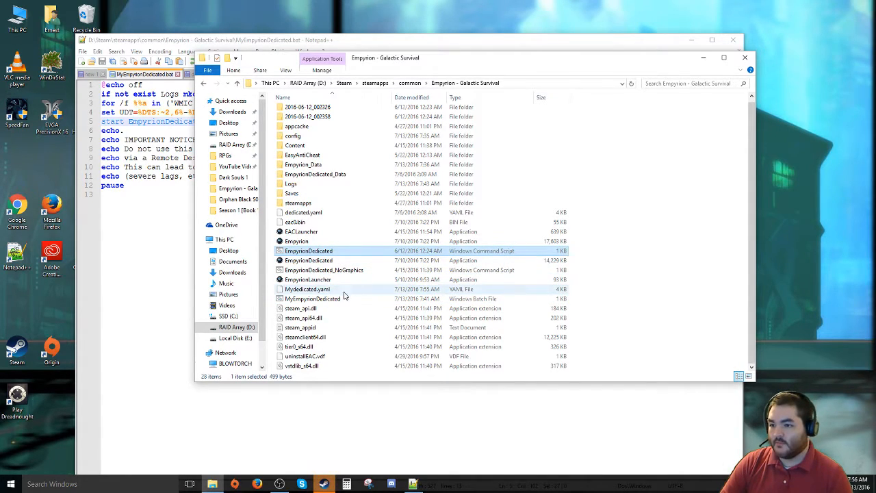
{"action": "left_click", "coordinate": [312, 299]}
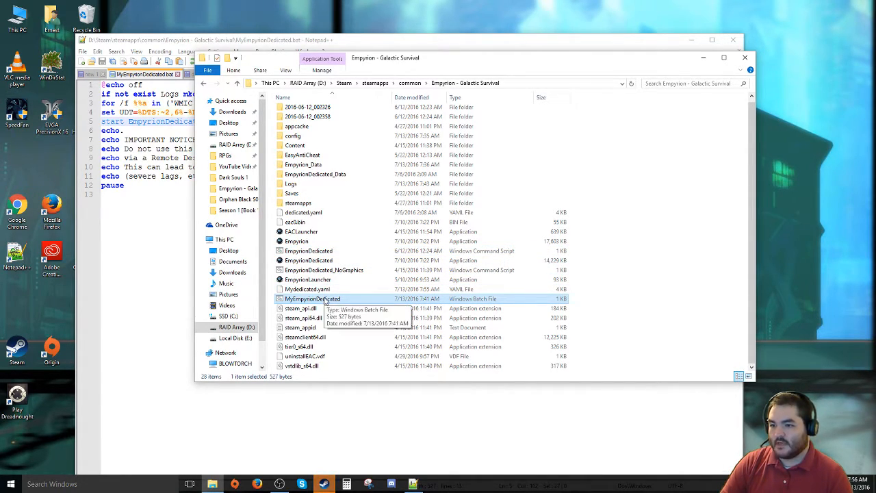
{"action": "right_click", "coordinate": [312, 298]}
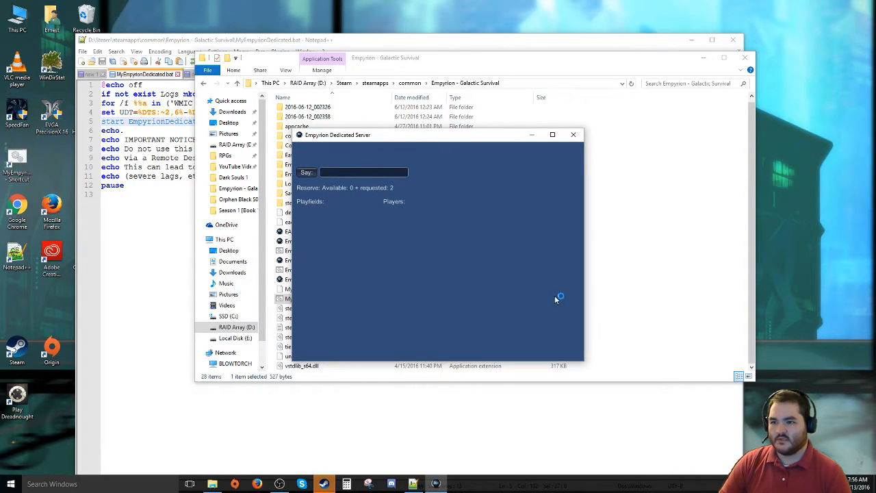
{"action": "mouse_move", "coordinate": [756, 423]}
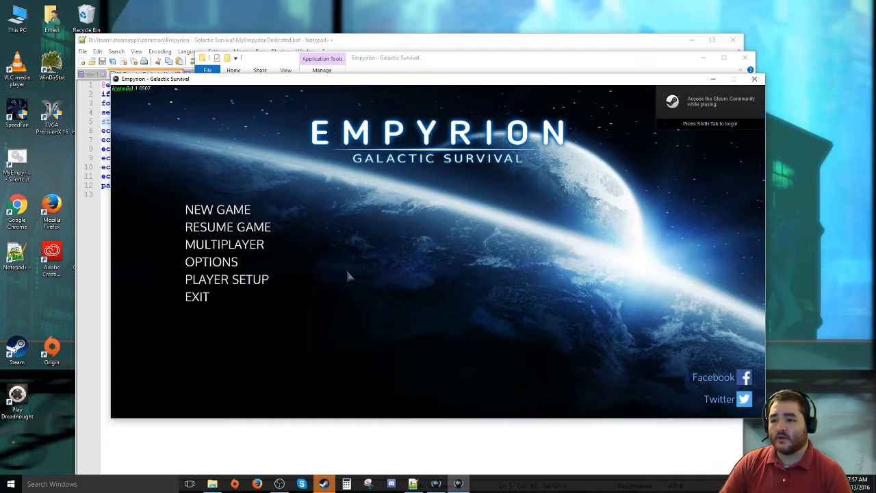
{"action": "mouse_move", "coordinate": [226, 244]}
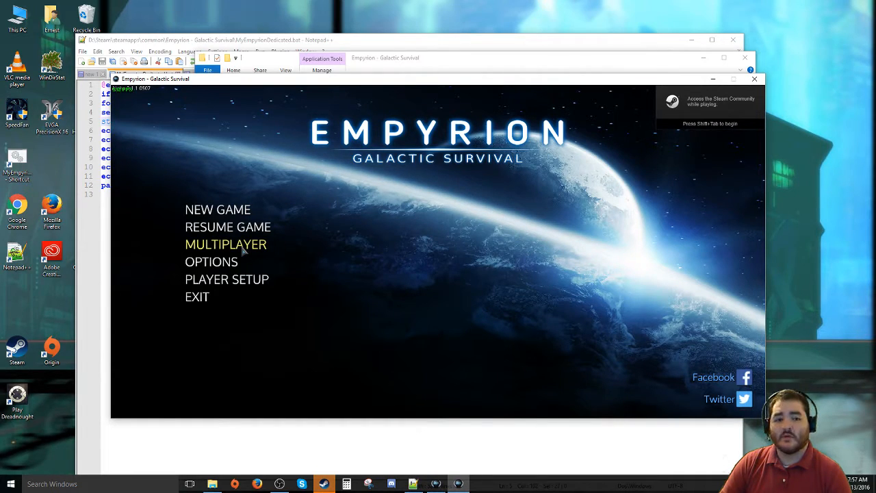
Step: Join Whipray's Server from the multiplayer list with its password and set Start Location to Omicron
{"action": "left_click", "coordinate": [224, 244]}
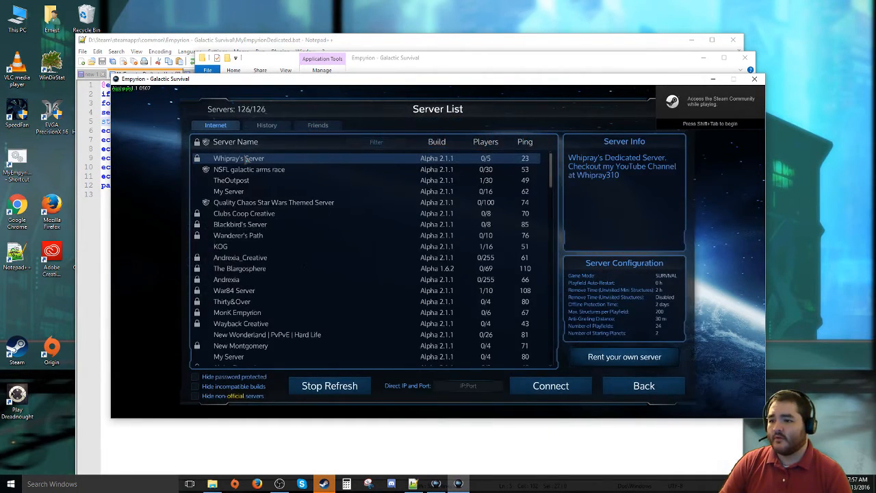
{"action": "left_click", "coordinate": [550, 386]}
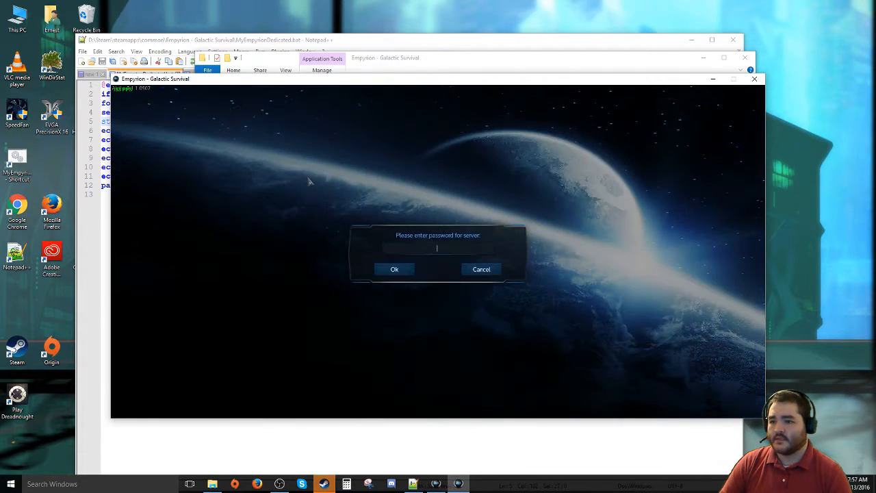
{"action": "type", "text": "E"}
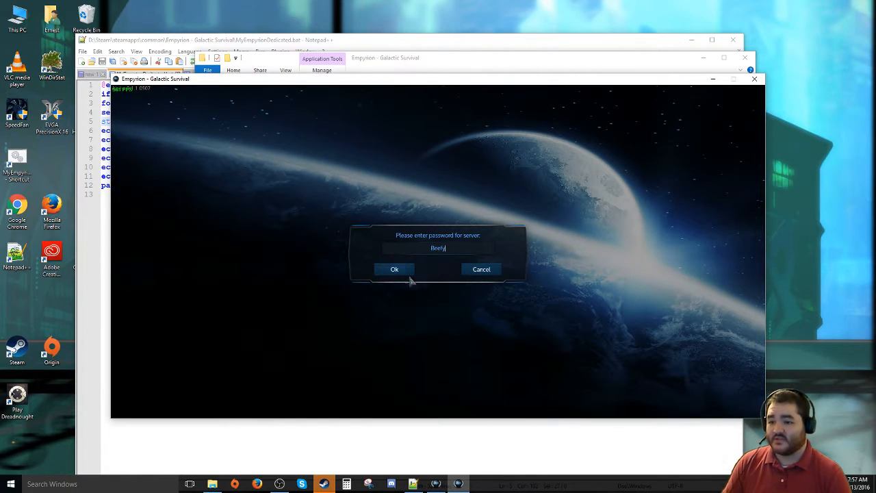
{"action": "left_click", "coordinate": [394, 268]}
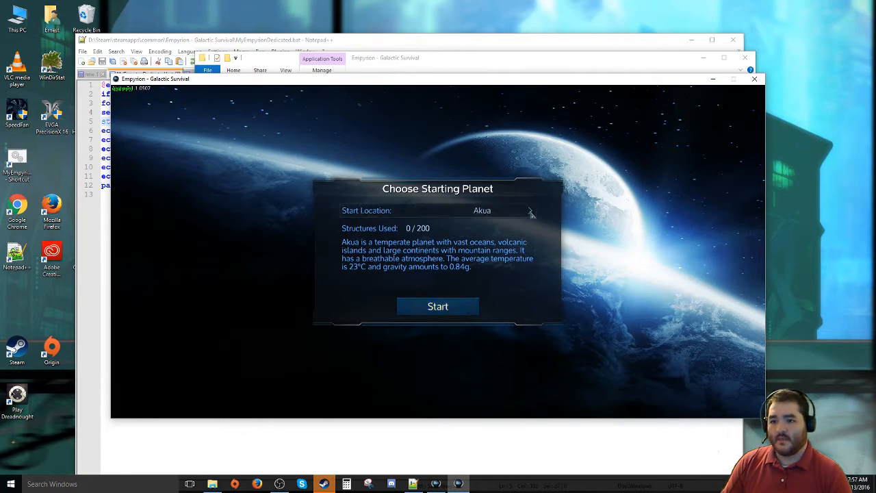
{"action": "left_click", "coordinate": [528, 210]}
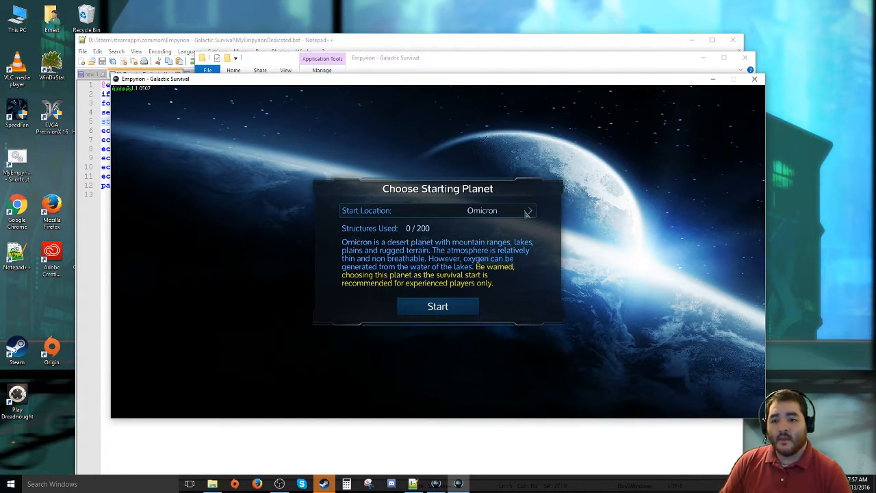